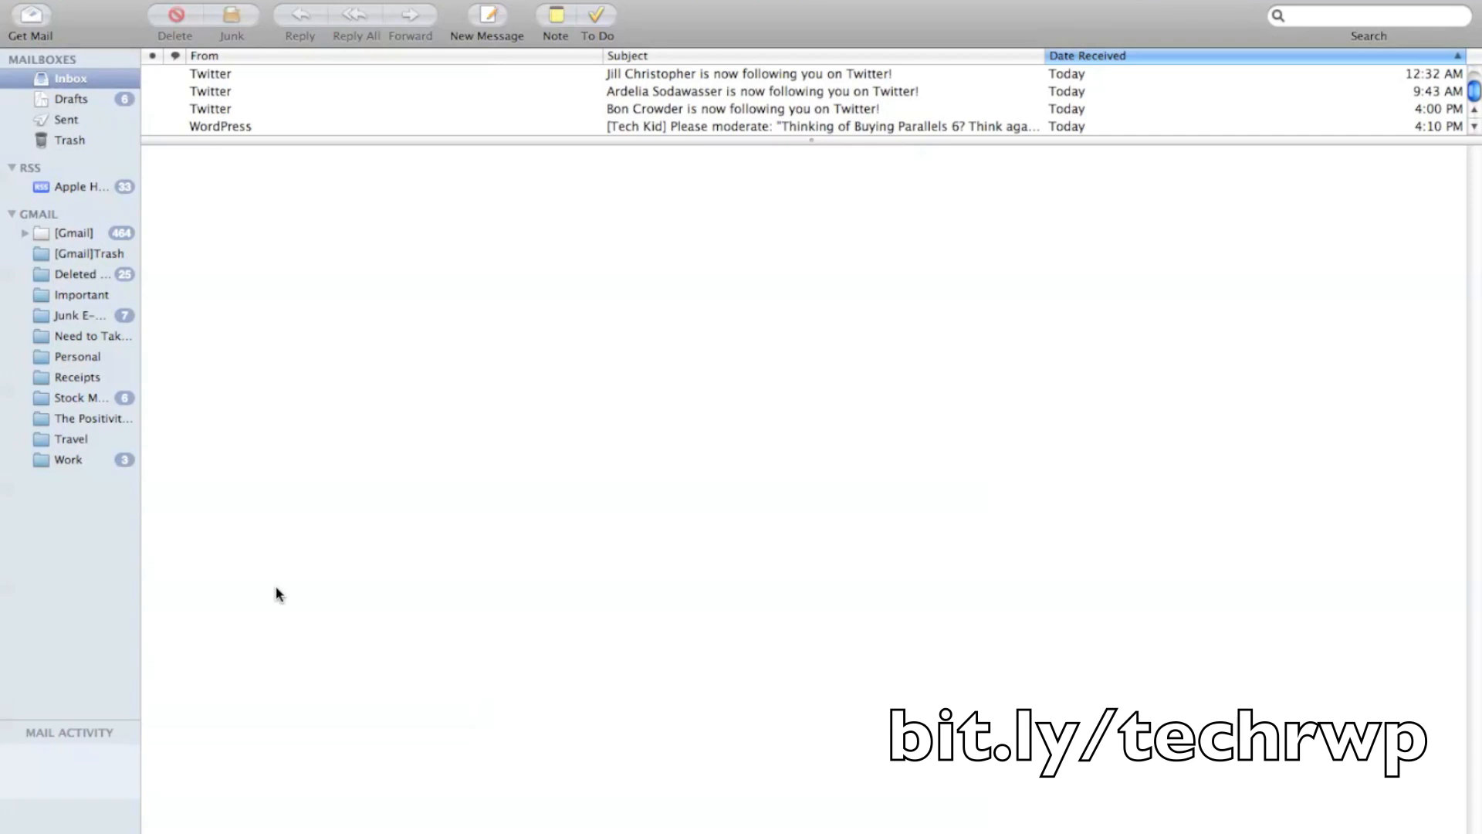
pyautogui.moveTo(304, 121)
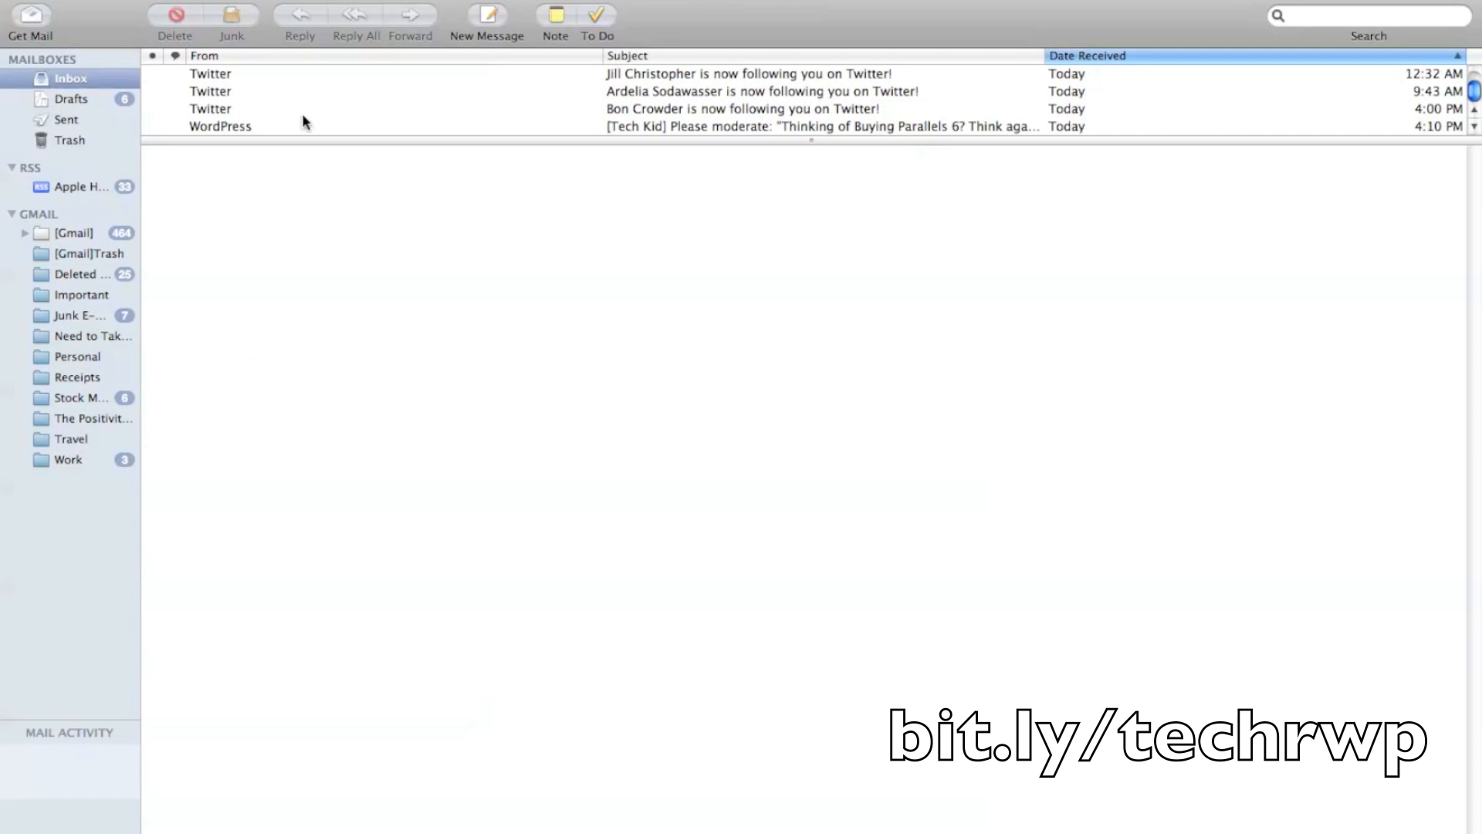
# Bring up Mail's Preferences on the Accounts pane via the Mail menu
pyautogui.click(56, 4)
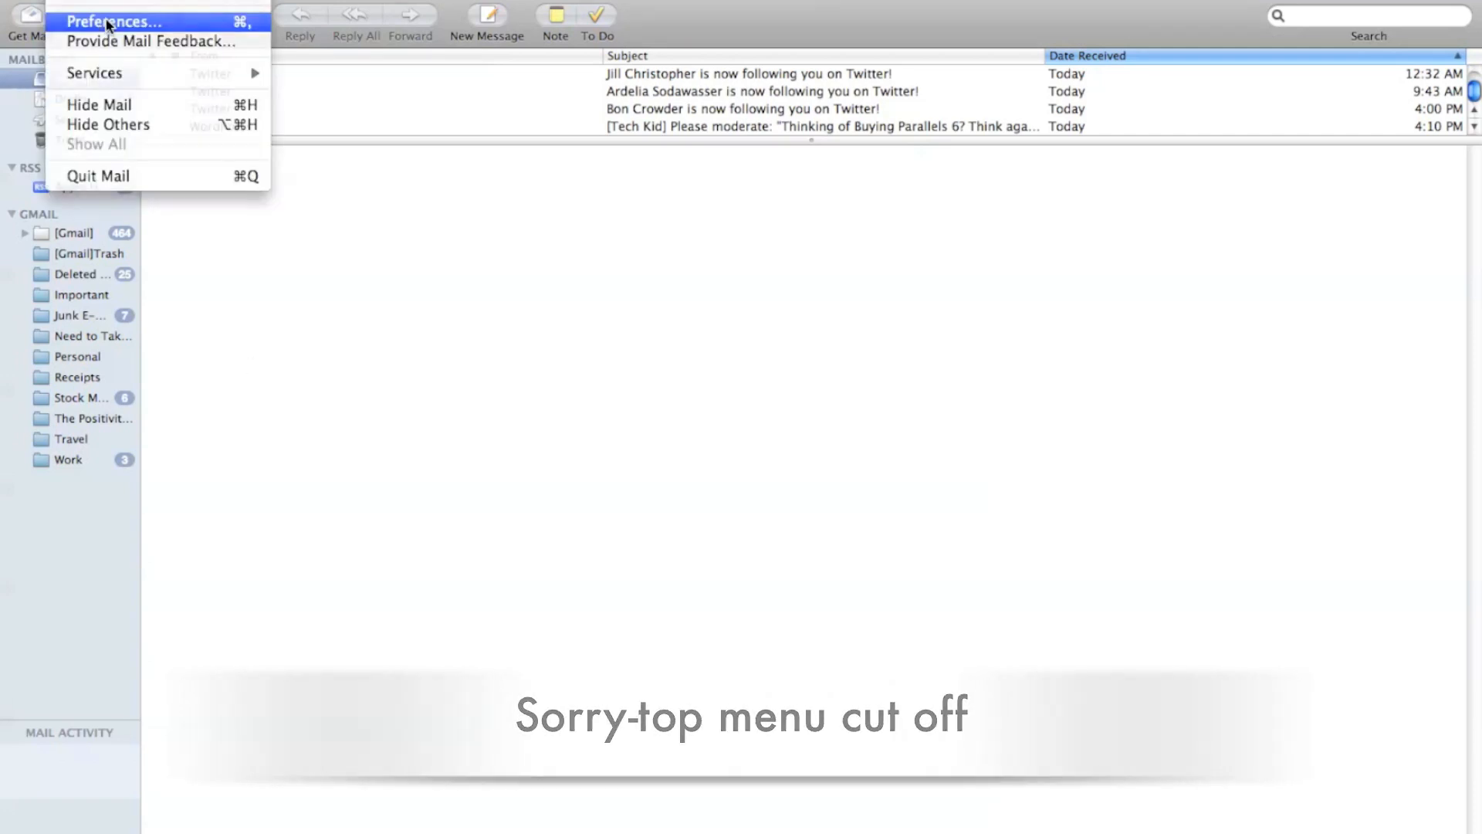
pyautogui.click(114, 21)
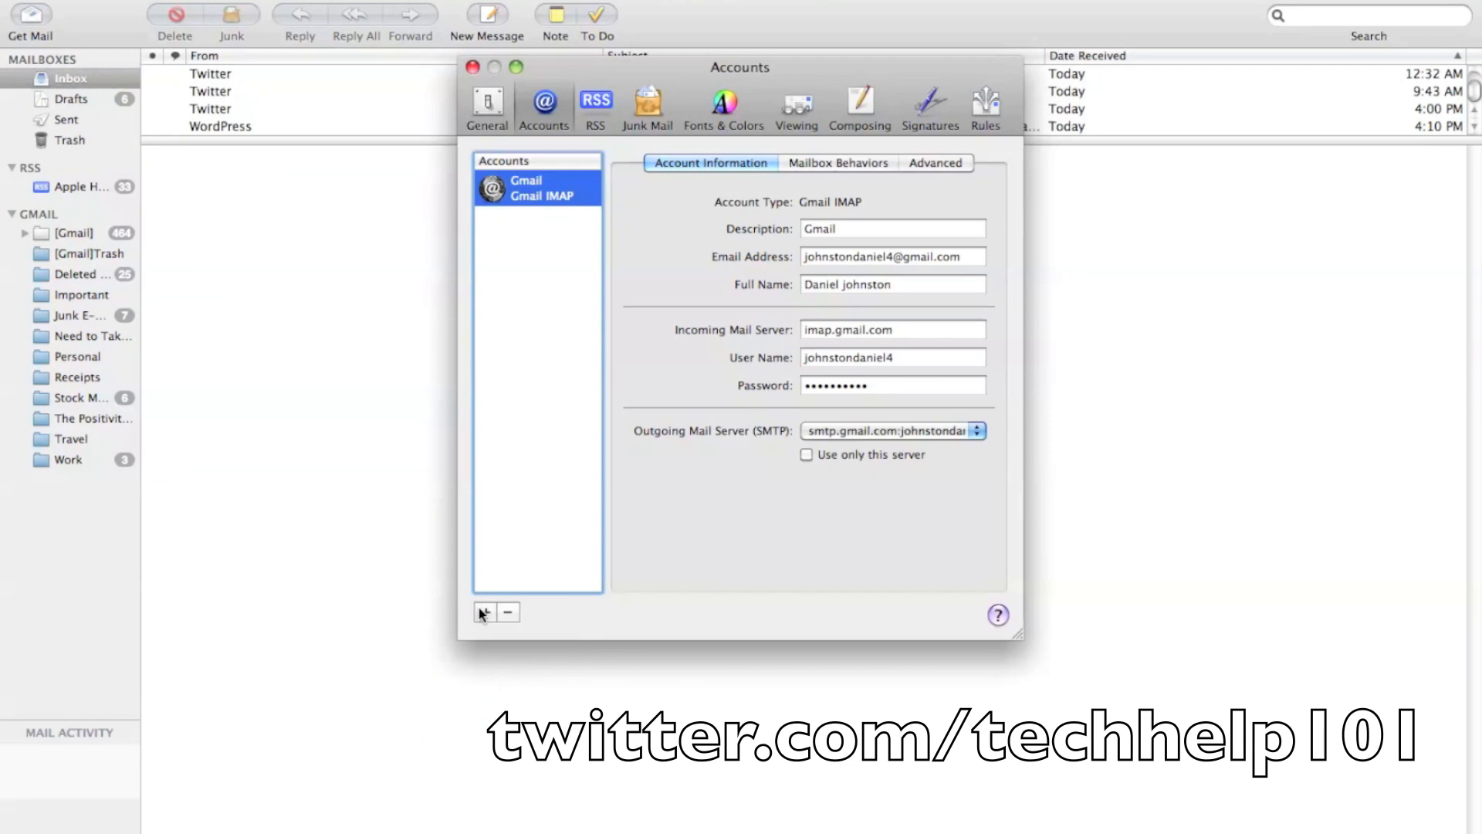
pyautogui.click(484, 612)
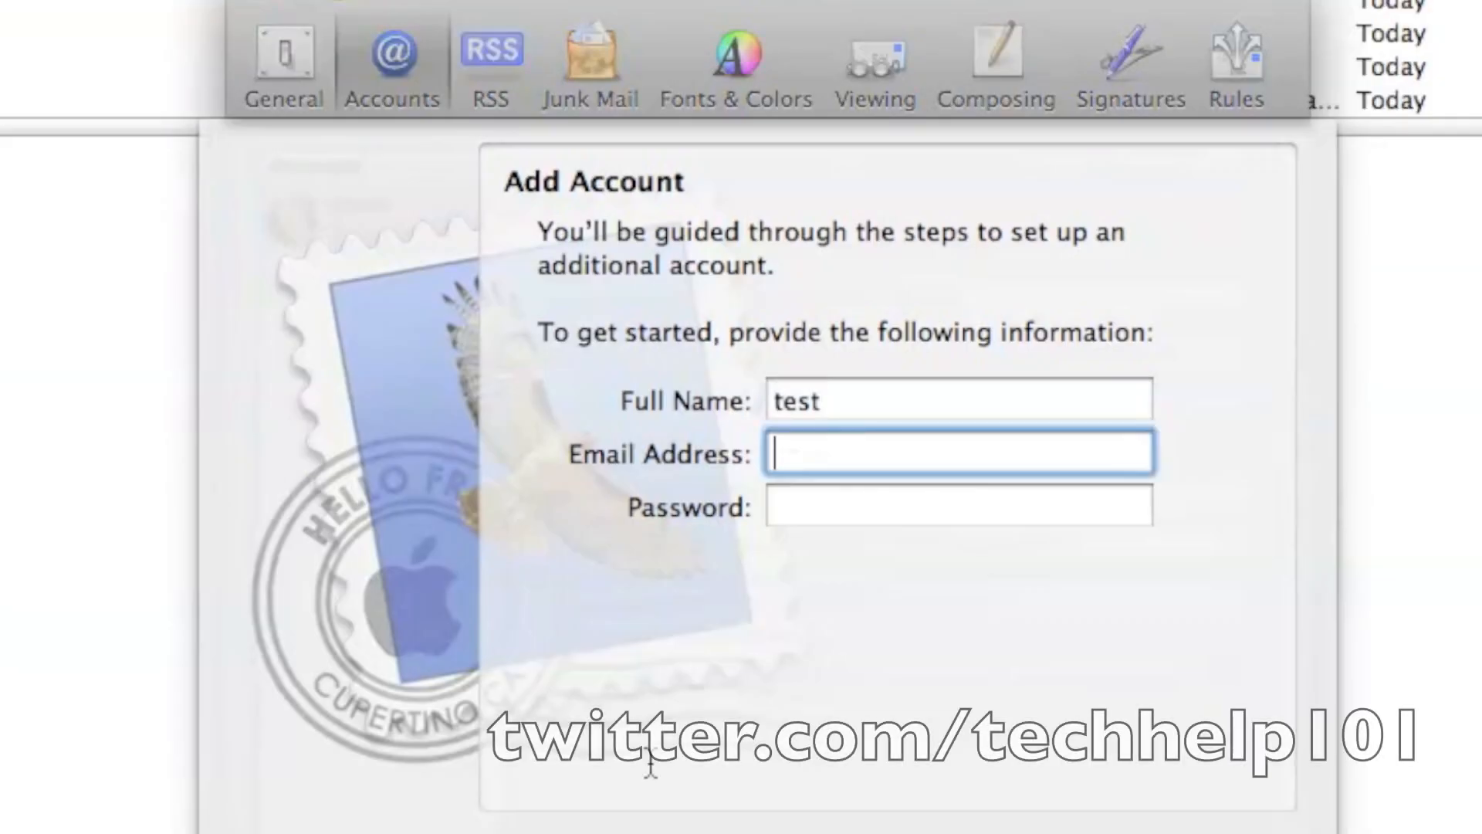
pyautogui.click(958, 399)
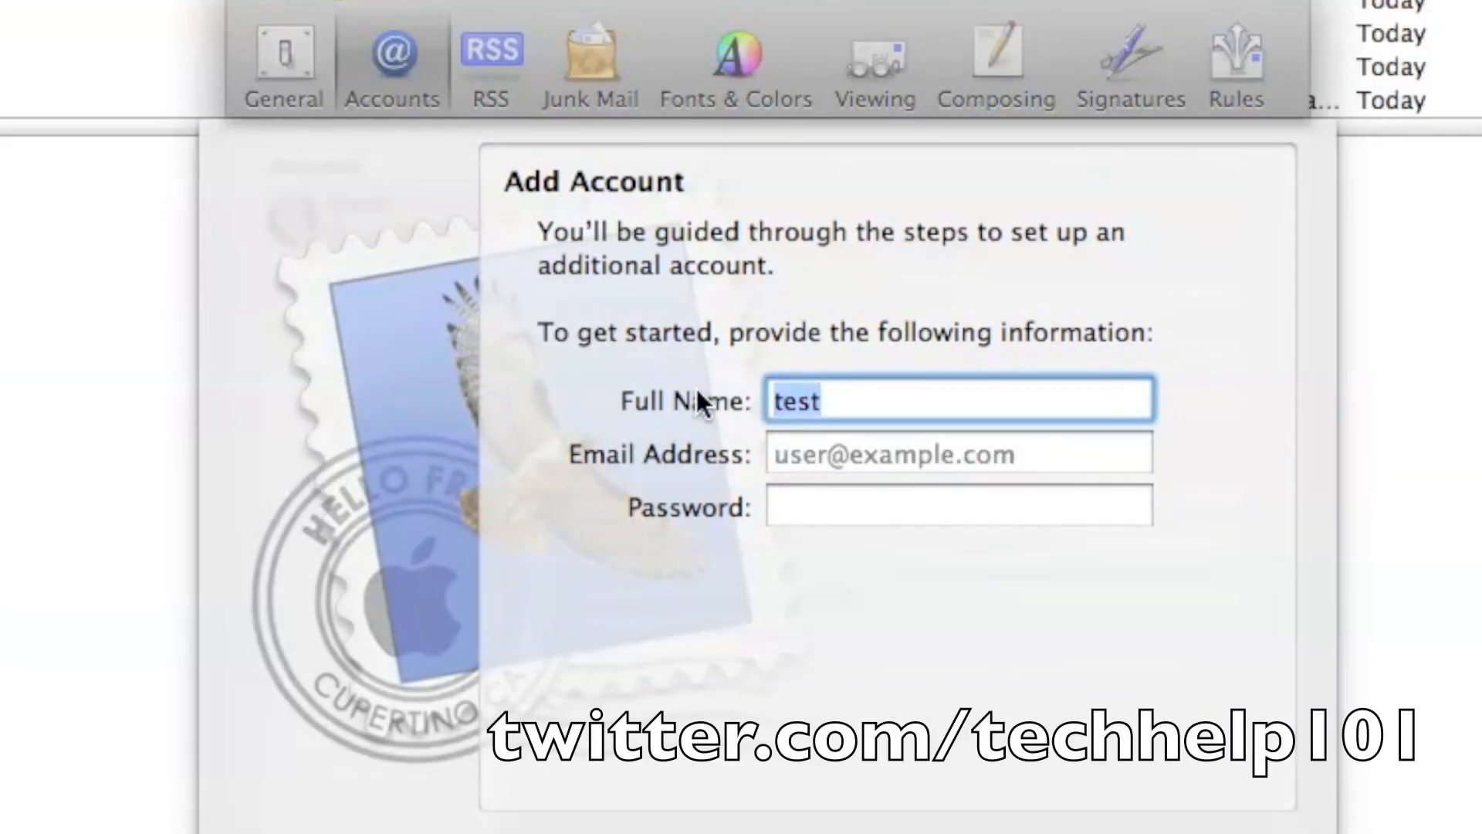
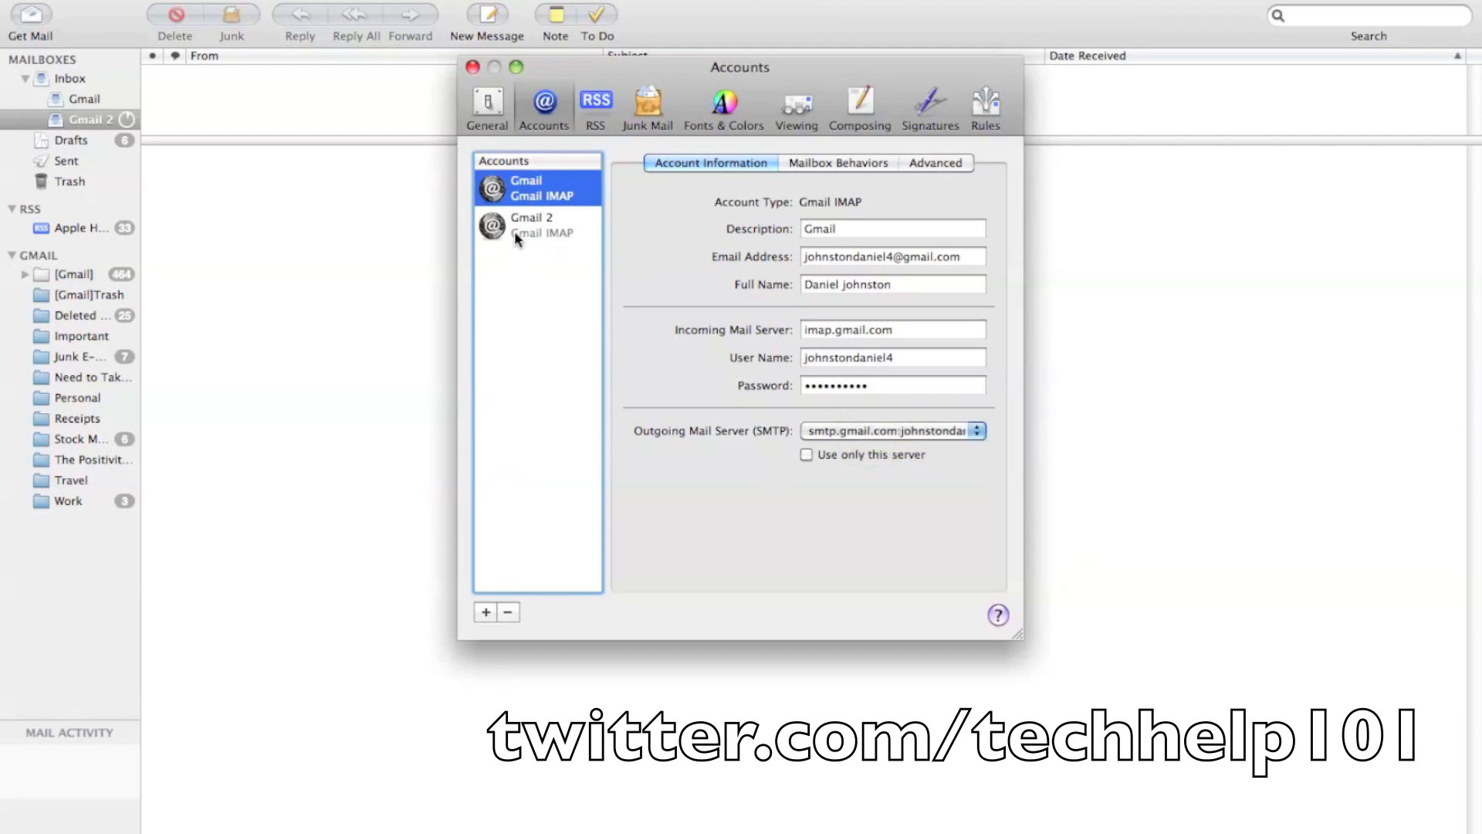
# Select the new Gmail 2 account in the accounts list to view its details
pyautogui.click(473, 67)
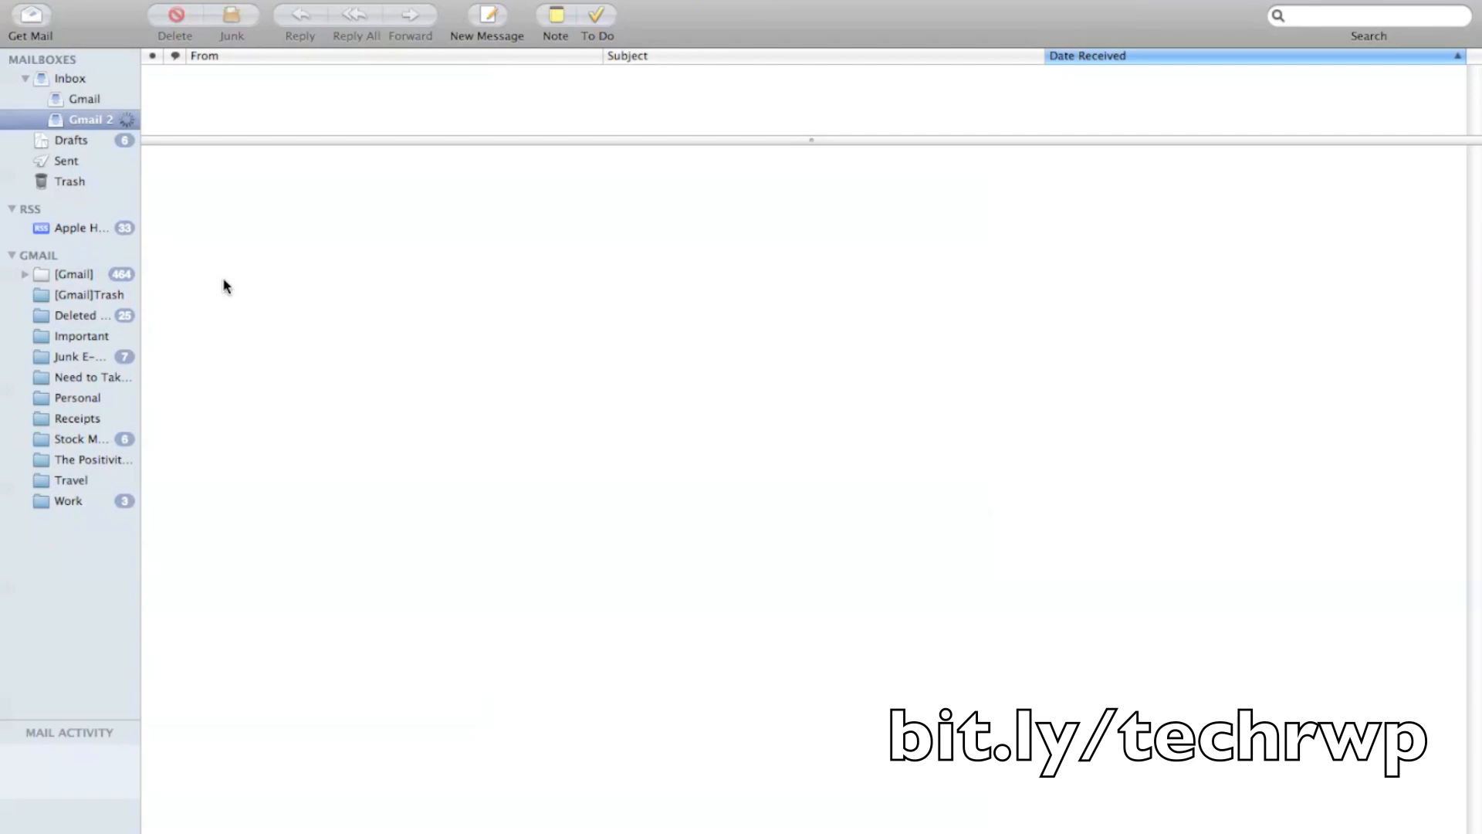
pyautogui.moveTo(84, 77)
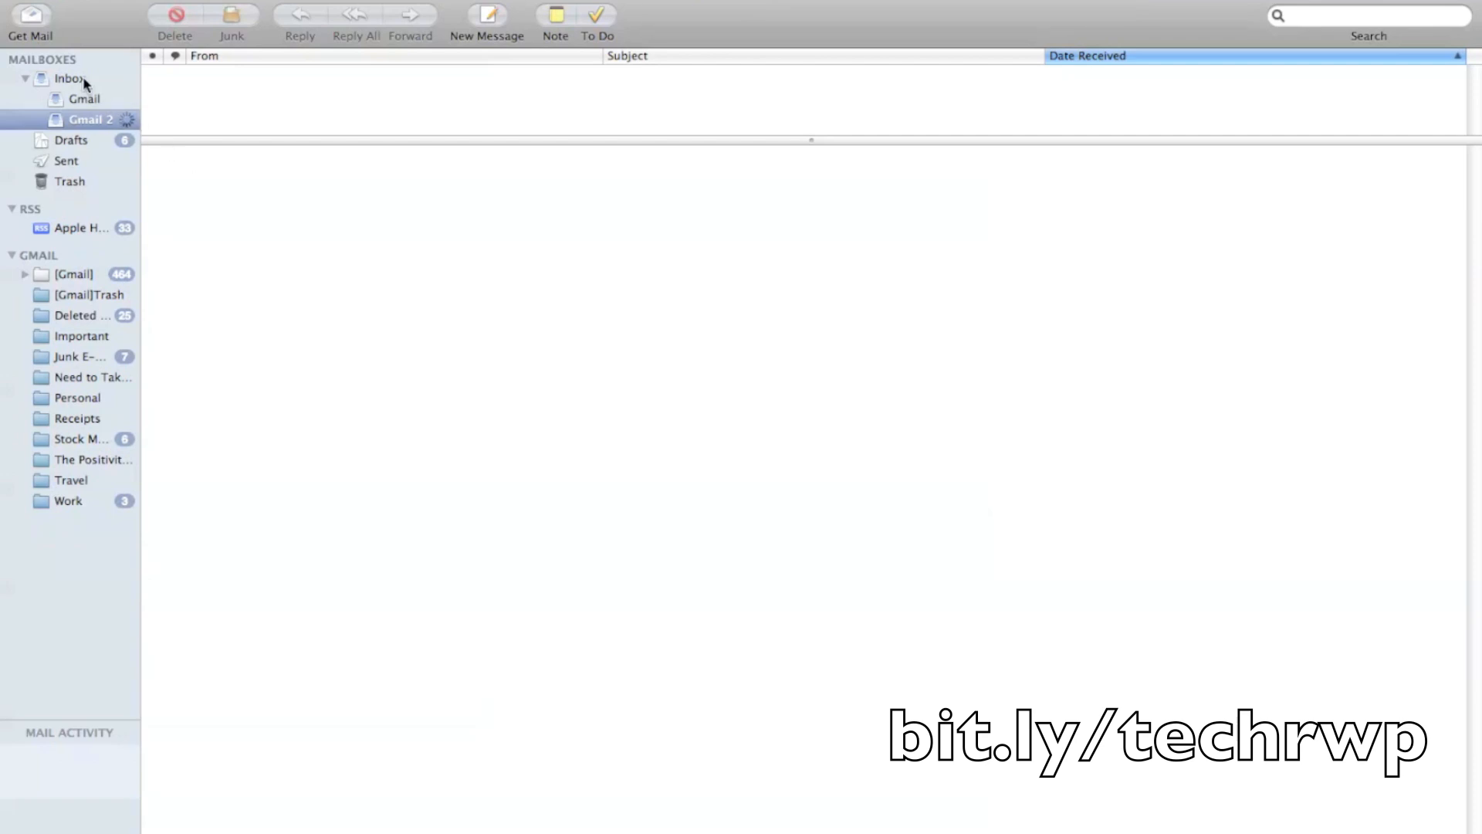
pyautogui.click(70, 78)
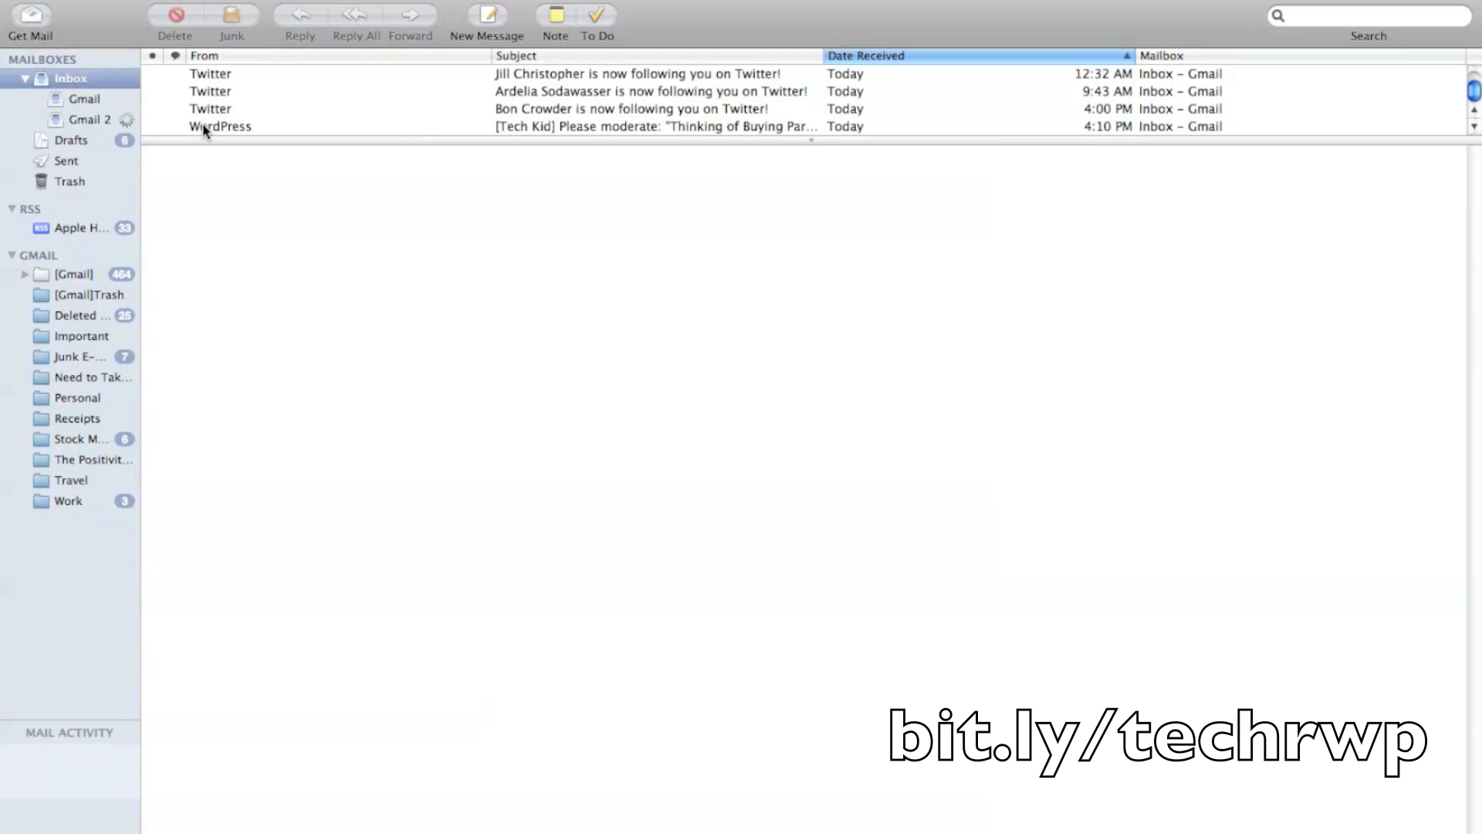
pyautogui.click(90, 119)
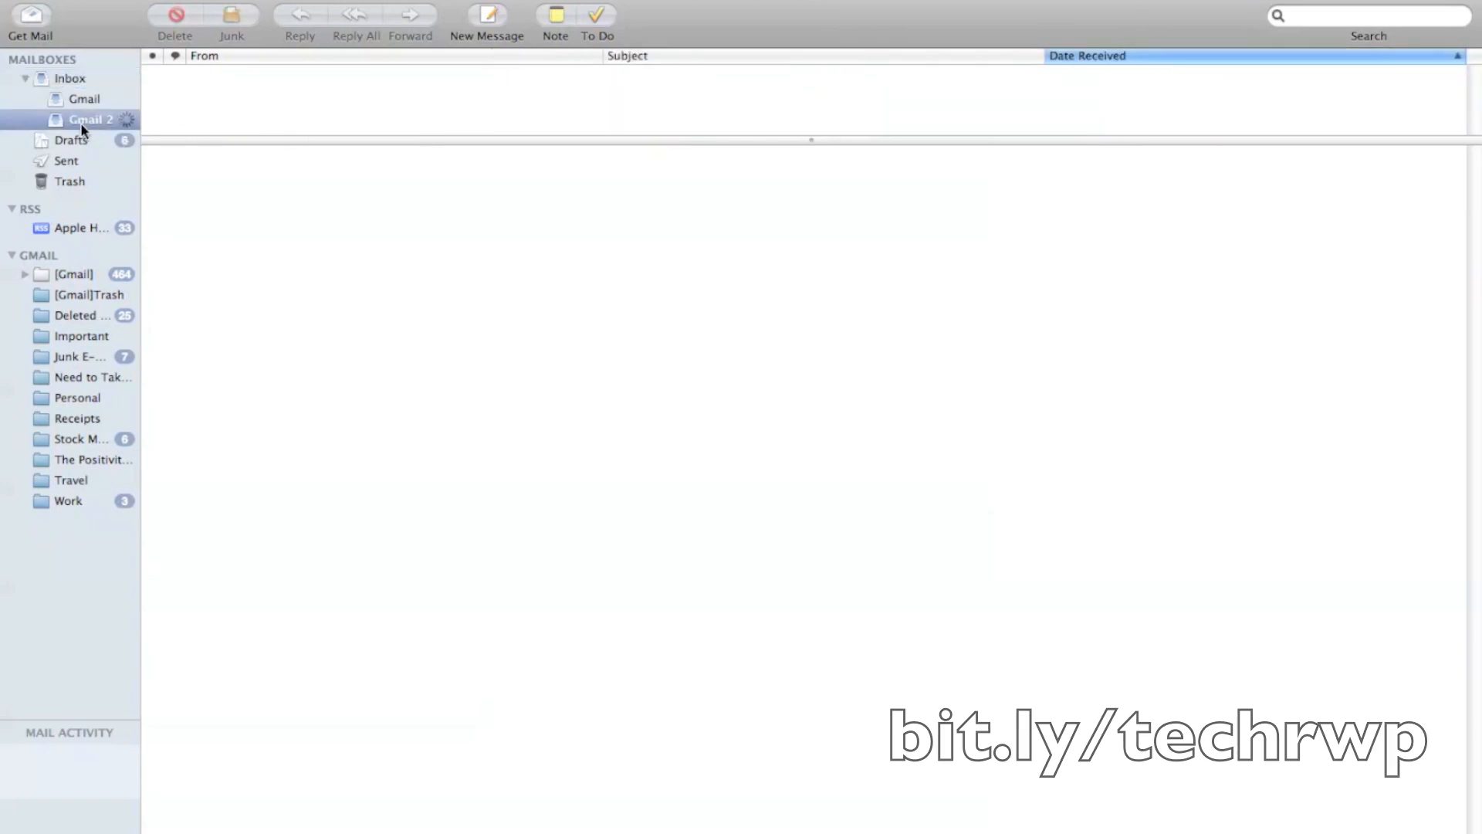
pyautogui.moveTo(286, 367)
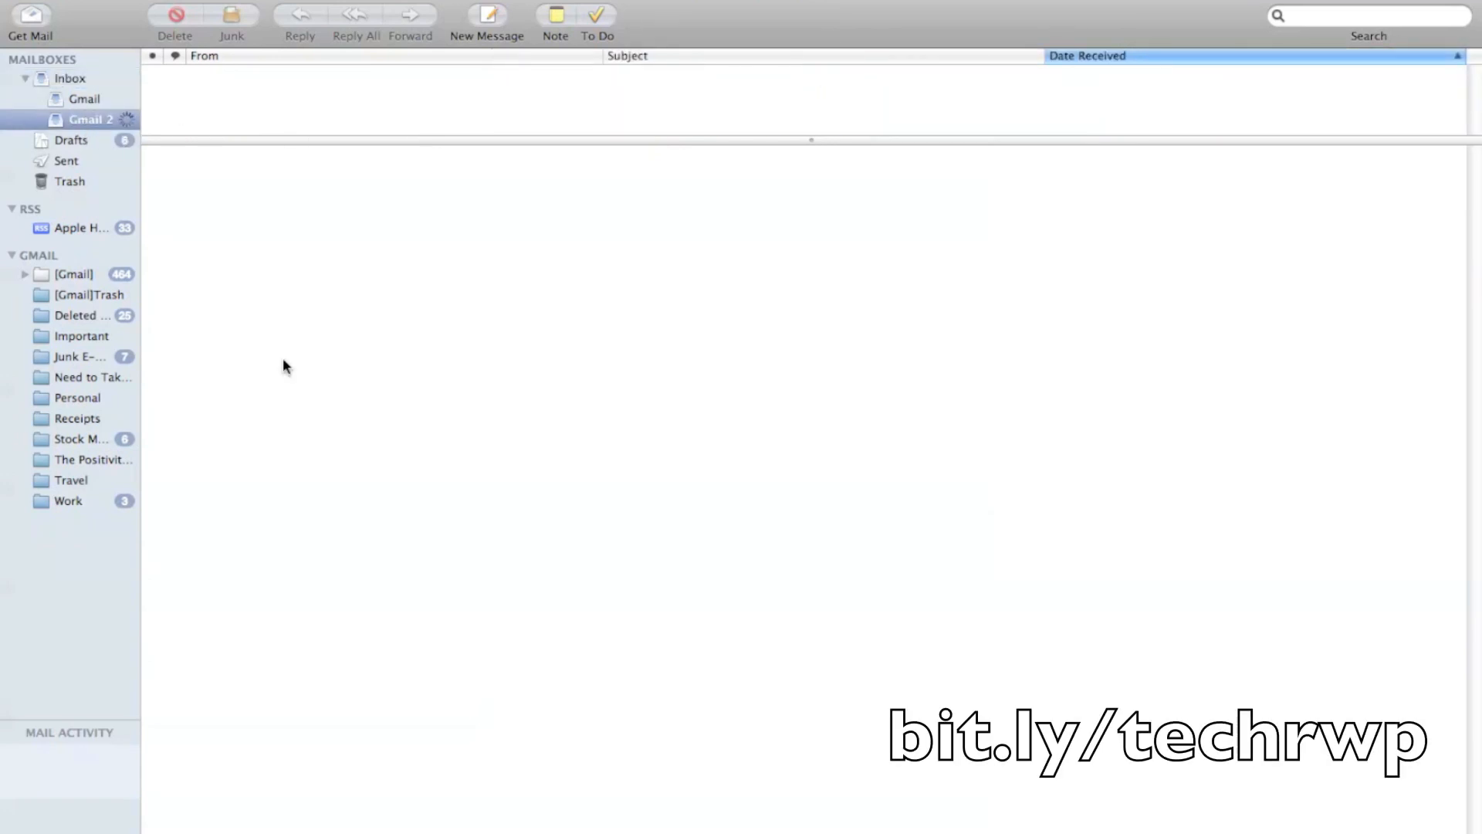